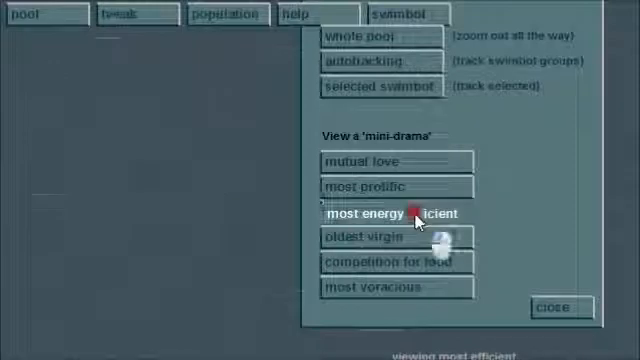
Step: Follow the most energy-efficient swimbot as a mini-drama
click(392, 212)
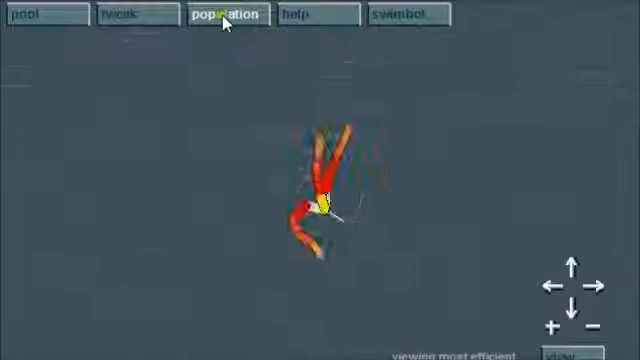
Step: Show the population graph with swimbot and food-bit counts over time
click(120, 14)
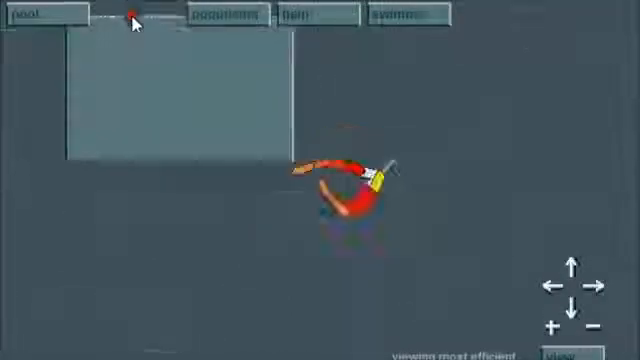
click(130, 14)
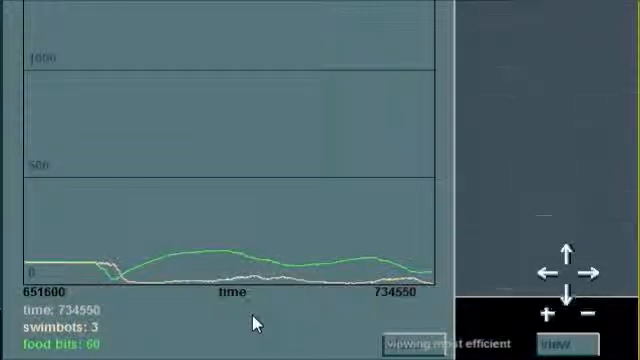
mouse_move(150, 32)
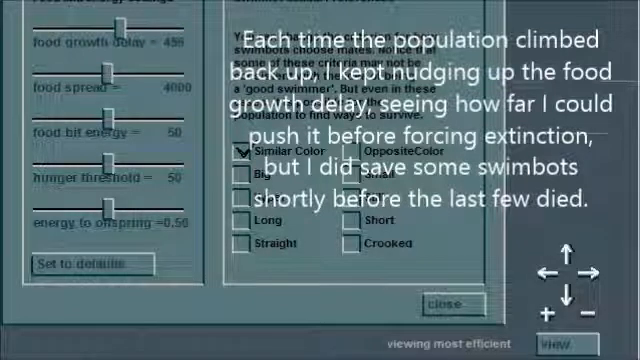
Step: Raise the food growth delay further so the swimbot population starves to zero
click(452, 304)
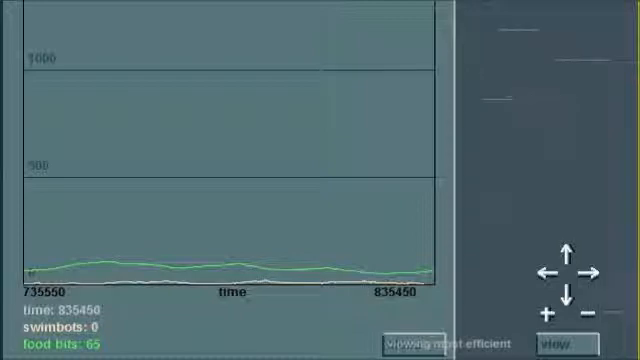
Step: Load three saved swimbots from files into the emptied pool
click(442, 340)
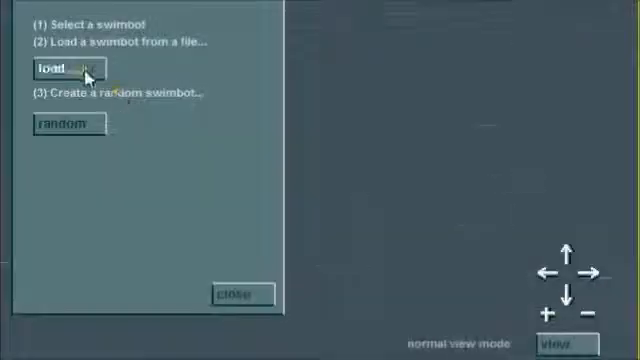
click(64, 68)
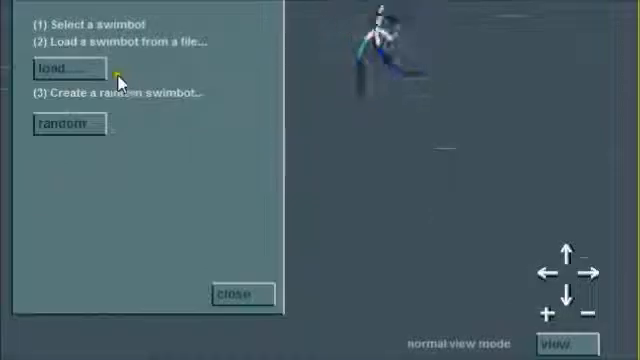
click(64, 68)
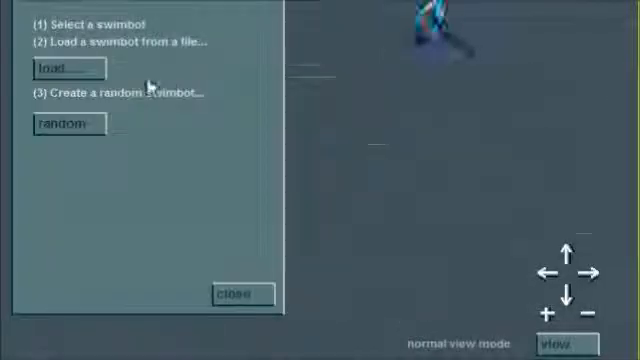
click(68, 68)
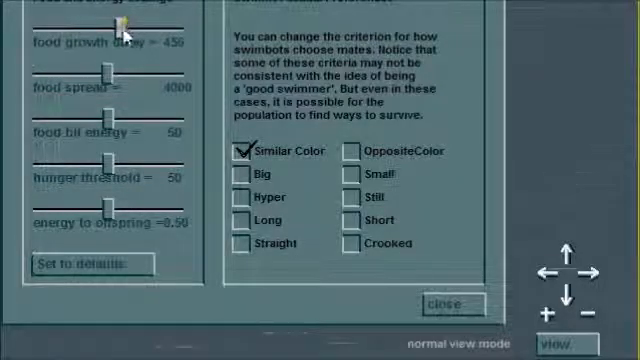
Step: Lower the food growth delay to its minimum and close the settings
drag(124, 22, 100, 22)
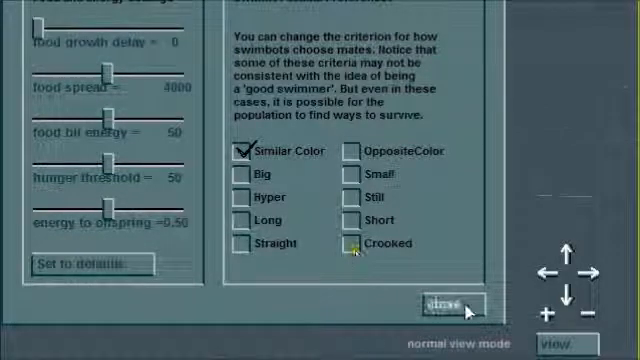
click(446, 304)
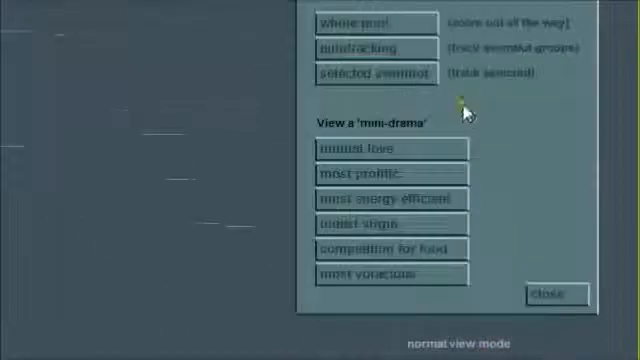
Step: Check the population graph, then bring up the swimbot-adding options
click(548, 292)
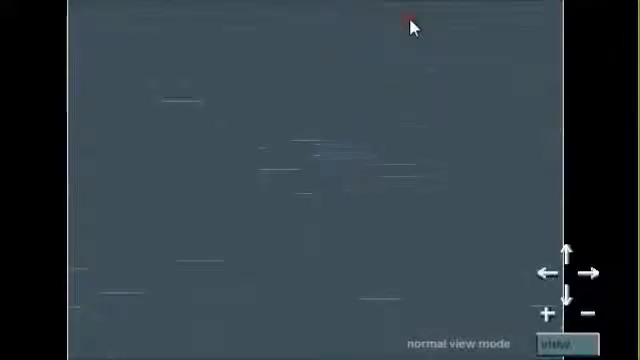
mouse_move(356, 206)
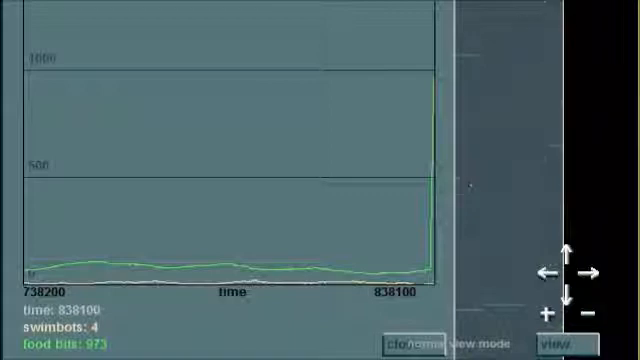
click(404, 340)
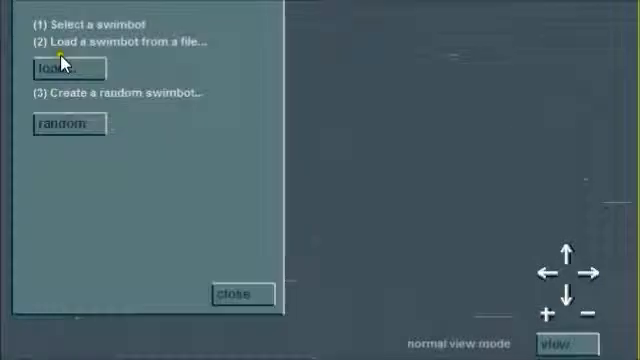
Step: Load swimbot1.dna and swimbot3.dna from the saved files into the pool
click(64, 68)
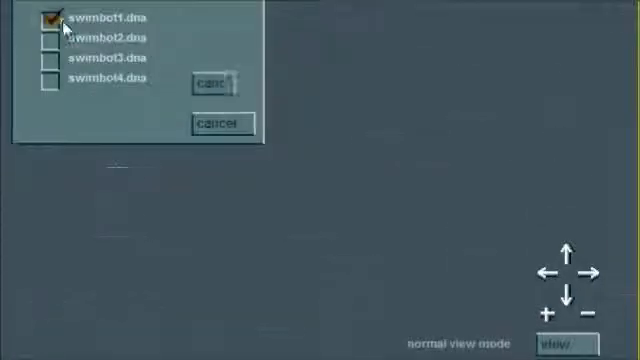
click(212, 80)
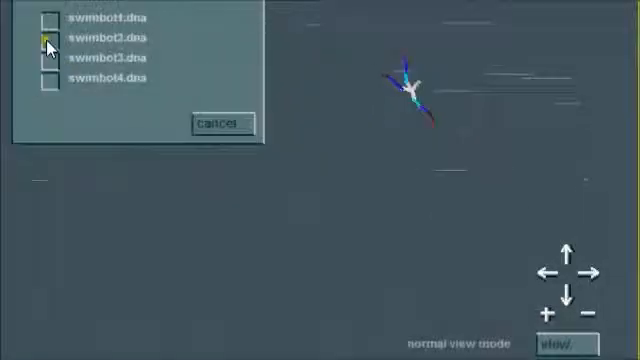
click(48, 62)
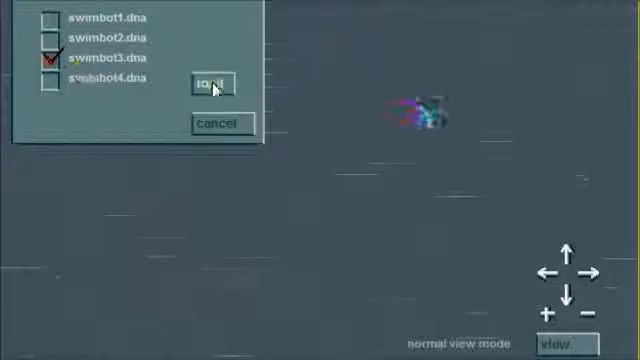
click(210, 80)
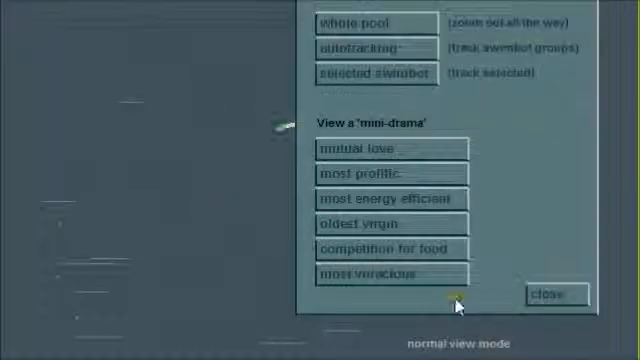
Step: Close the viewing options and select a swimbot to show its details
click(392, 174)
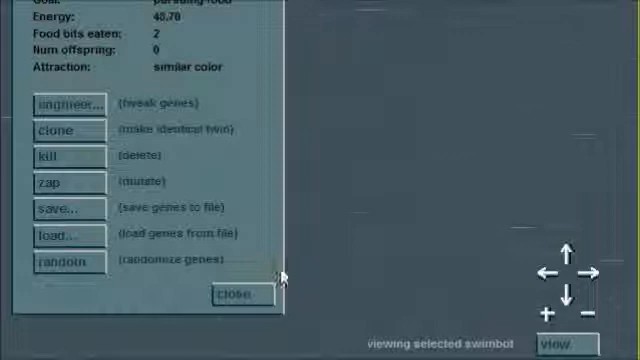
click(232, 294)
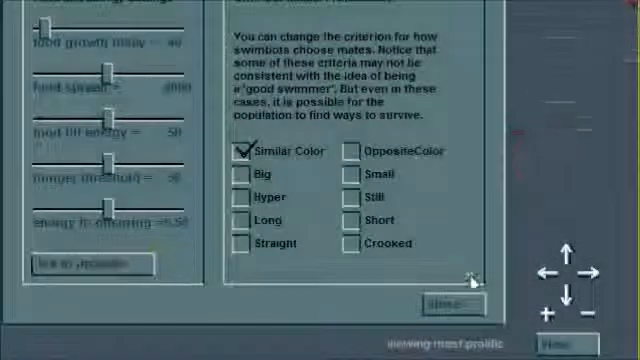
Step: Raise the food growth delay slider and close the settings
click(446, 300)
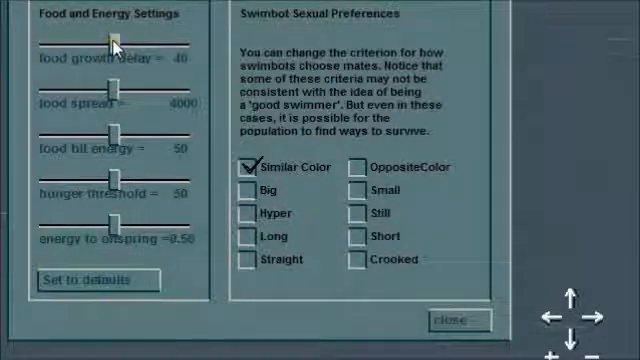
drag(118, 48, 184, 48)
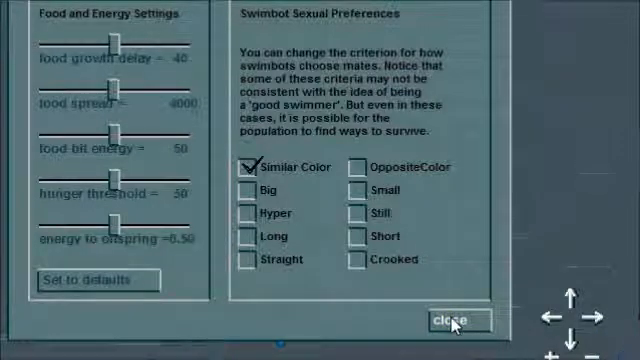
click(454, 320)
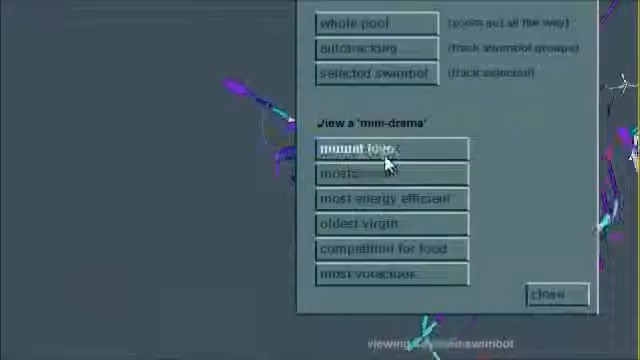
Step: Watch the most fit swimbot, then save two selected swimbots' genes to files
click(390, 148)
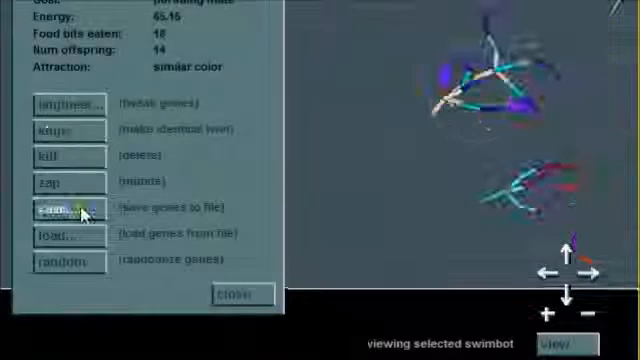
click(64, 206)
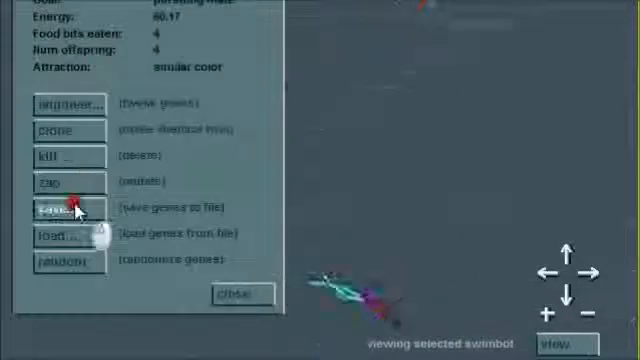
click(64, 208)
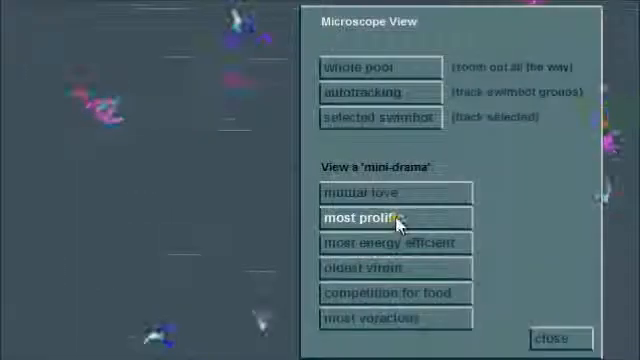
Step: Follow the most prolific then the most energy efficient swimbot and save its genes
click(392, 216)
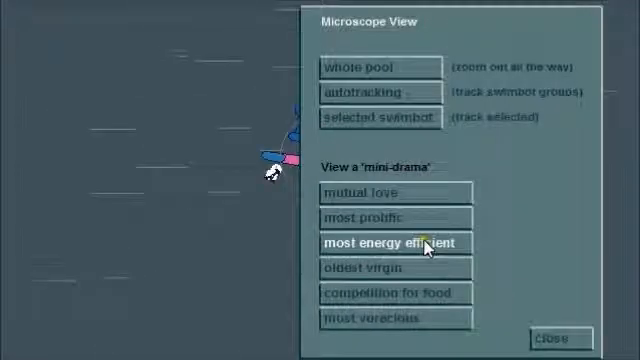
click(392, 242)
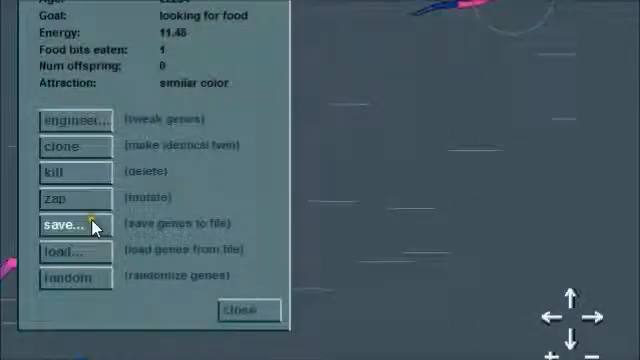
click(242, 310)
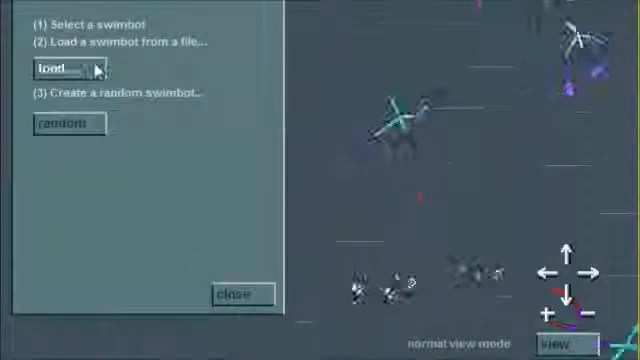
Step: Bring up the saved swimbot files ready for loading one into this pool
click(52, 68)
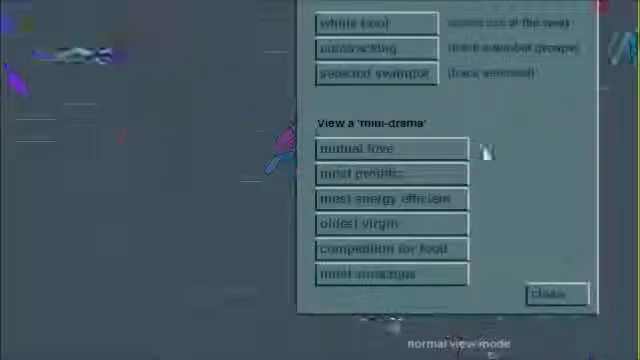
Step: View the whole pool and focus the microscope on a chosen spot in it
click(390, 148)
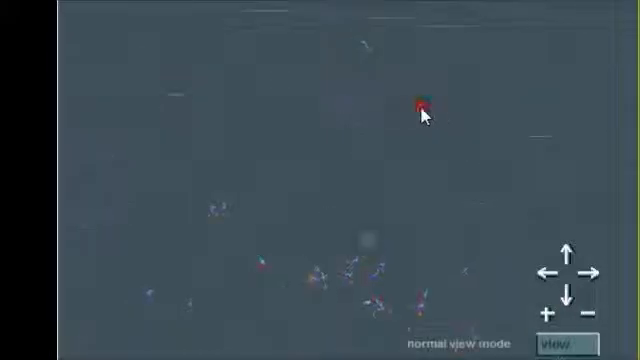
click(418, 104)
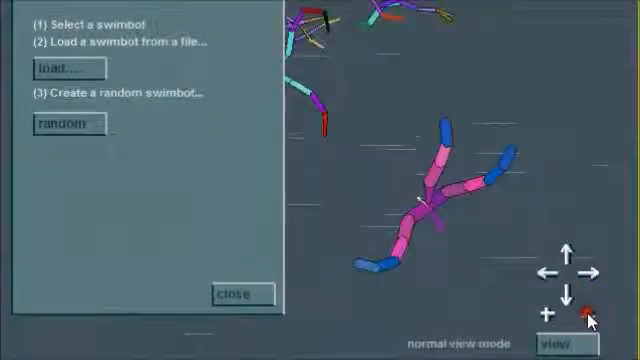
Step: Load swimbot3.dna from the saved files so it joins the pool's swimbots
click(62, 68)
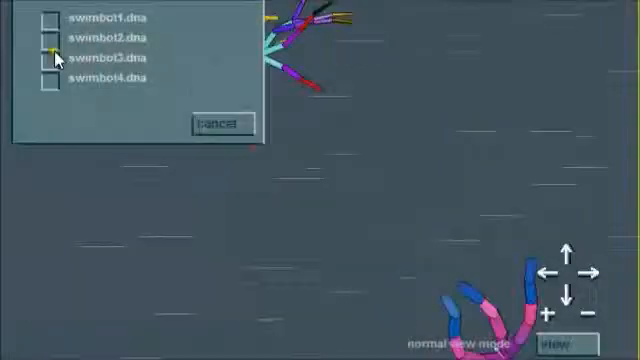
click(216, 122)
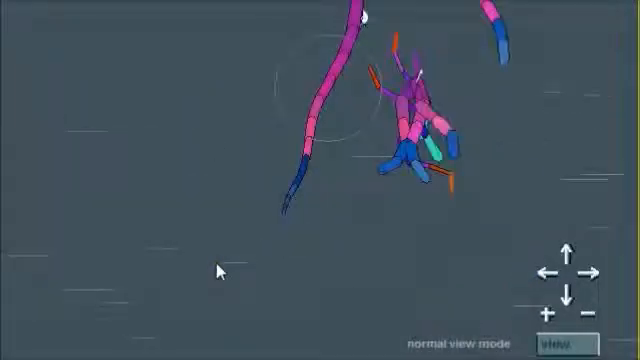